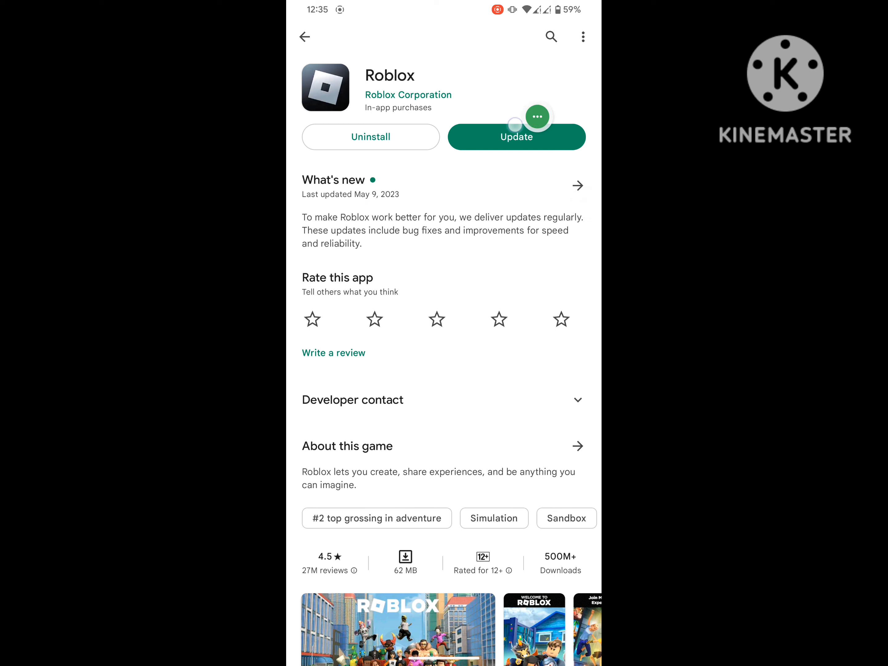
Step: Update Roblox from its Play Store page and leave once the Play button appears
{"action": "left_click", "coordinate": [516, 136]}
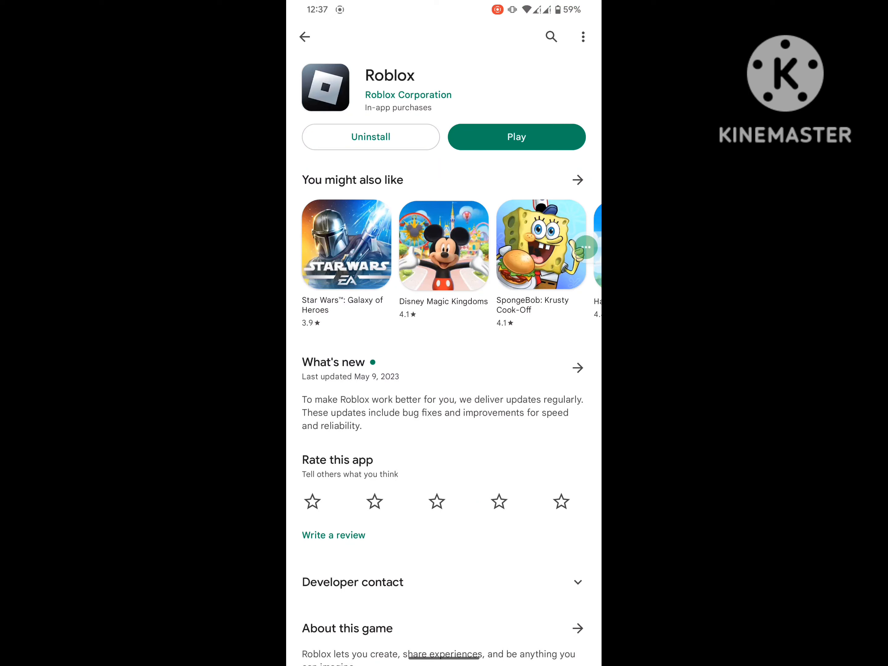
{"action": "left_click", "coordinate": [304, 36]}
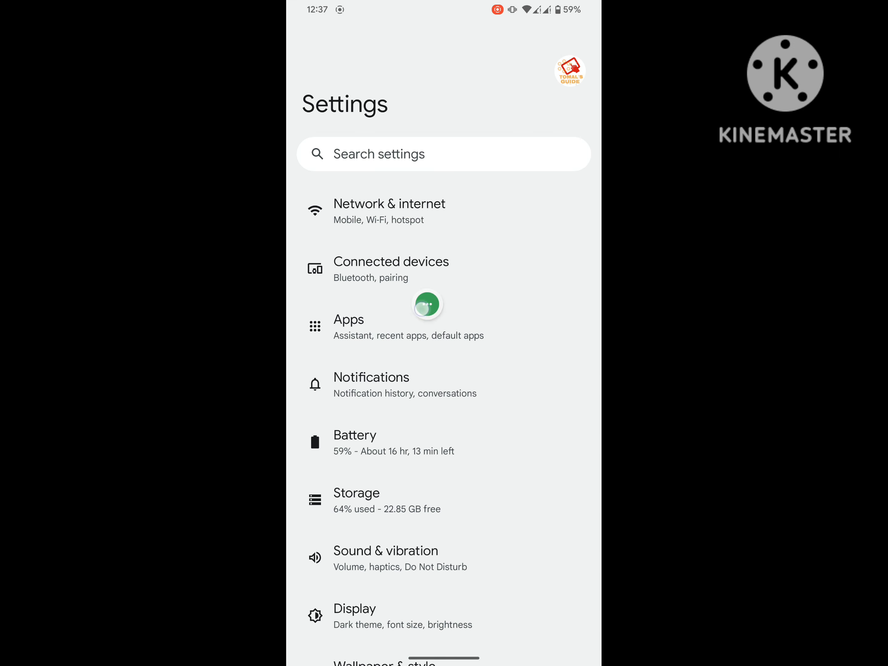
Step: Search the installed apps list for 'ro' and bring up Roblox's App info page
{"action": "left_click", "coordinate": [348, 319]}
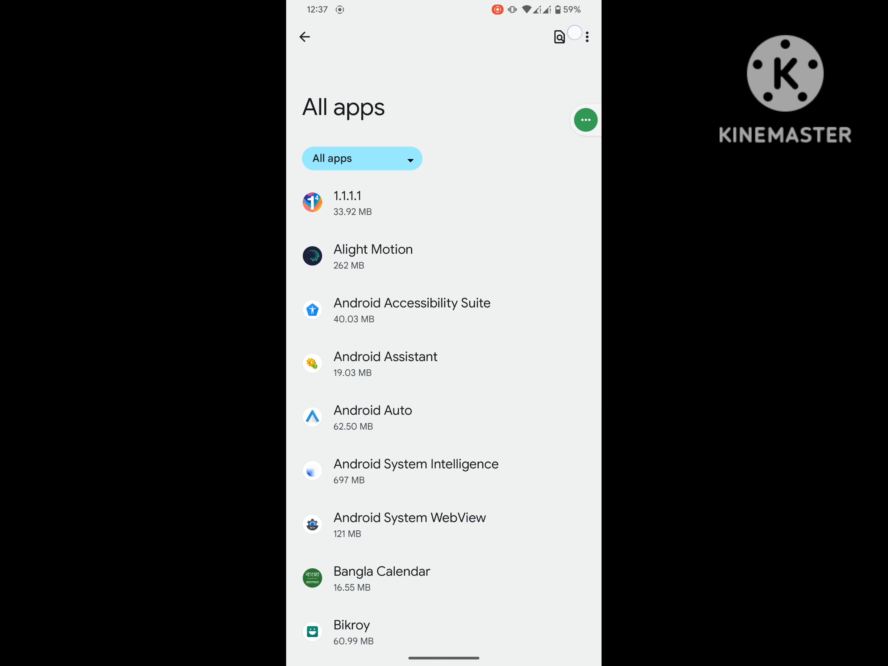
{"action": "type", "text": "rob"}
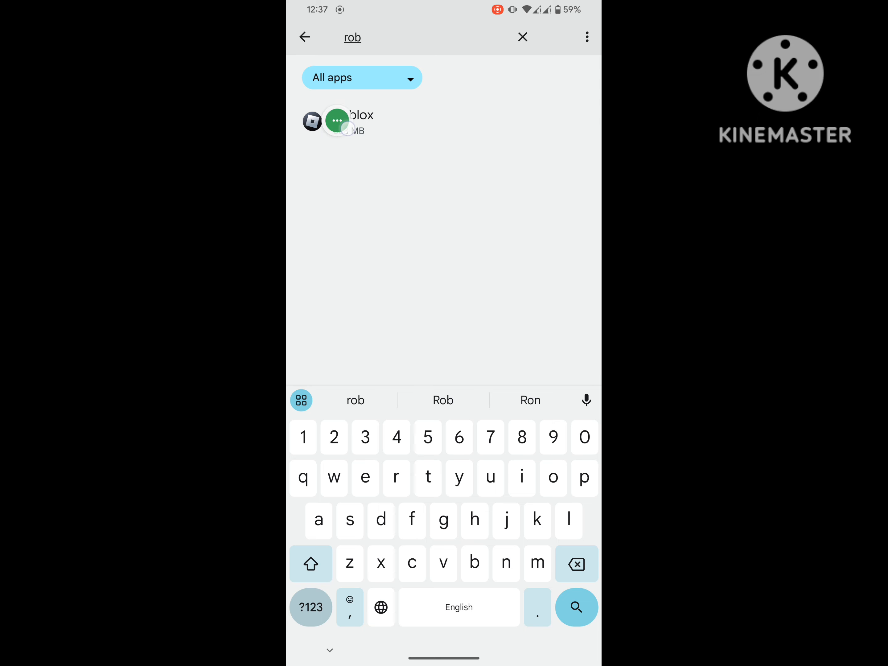
{"action": "left_click", "coordinate": [312, 121]}
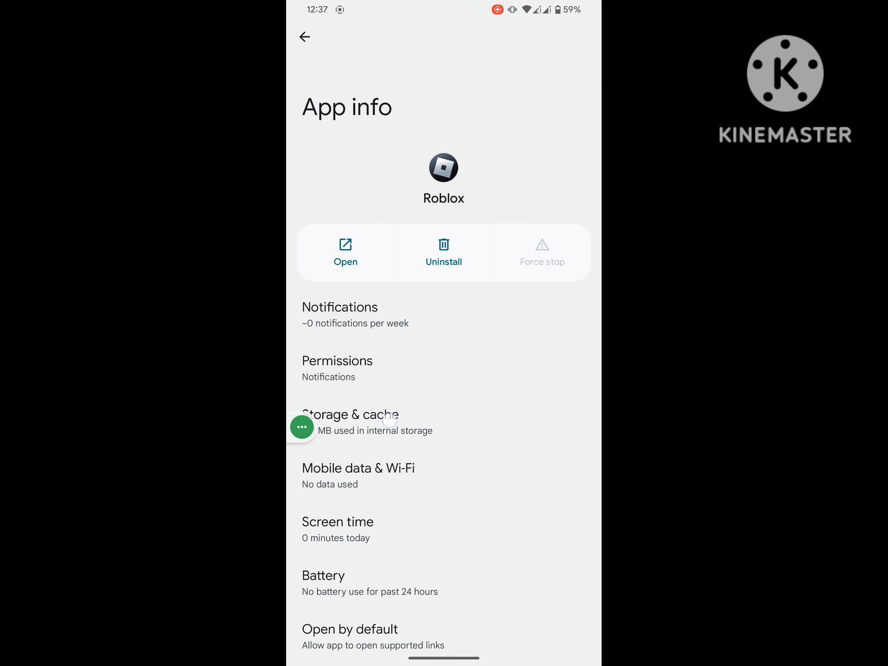
Step: Clear Roblox's storage so user data and cache drop to 0 B, then return to App info
{"action": "left_click", "coordinate": [350, 422]}
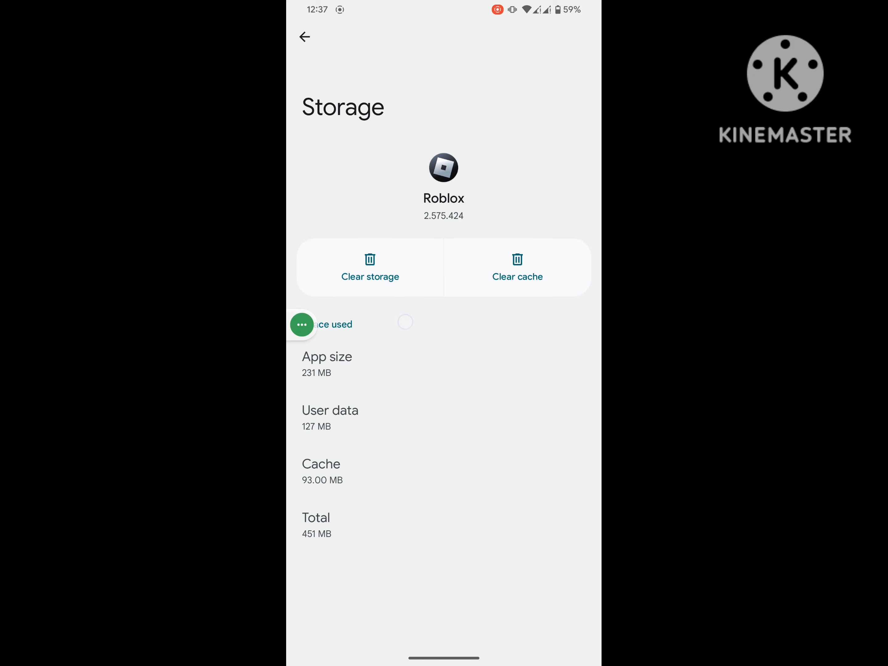
{"action": "left_click", "coordinate": [371, 268]}
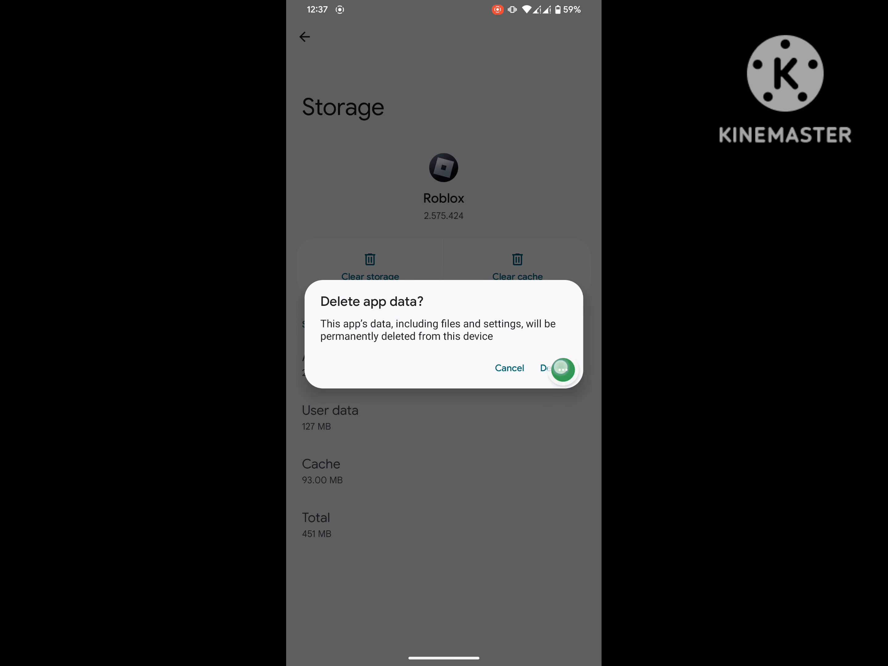
{"action": "left_click", "coordinate": [559, 368]}
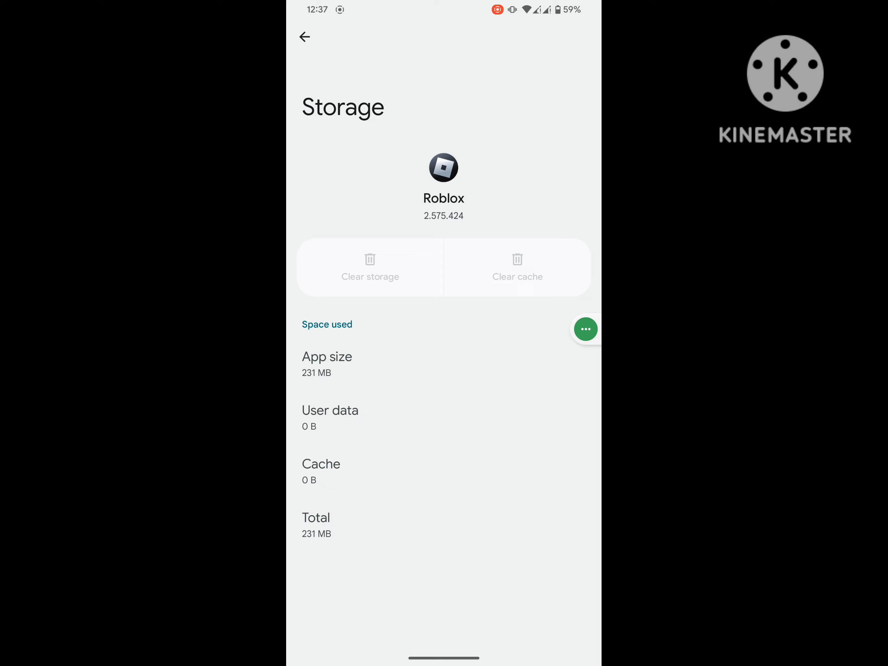
{"action": "left_click", "coordinate": [305, 37]}
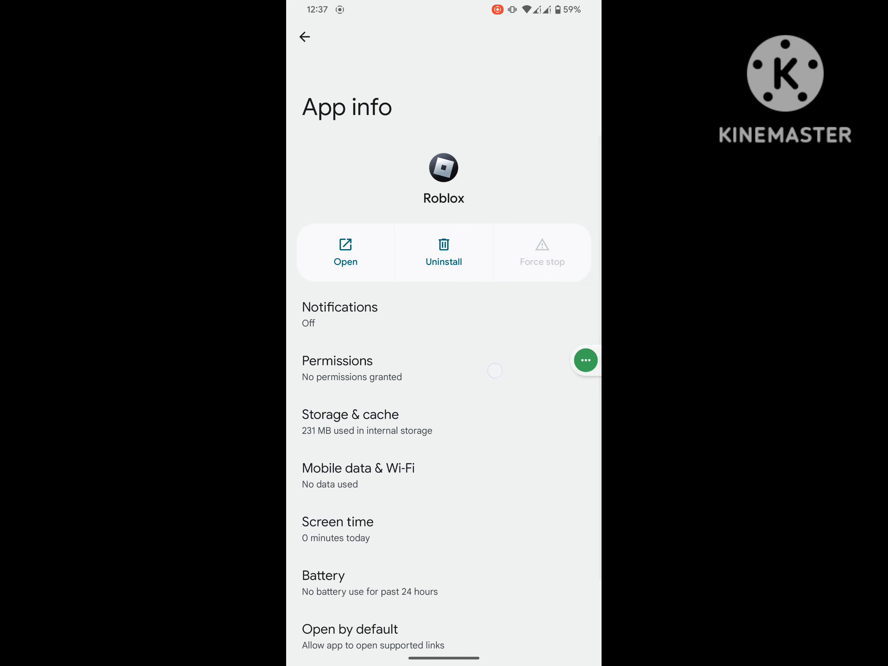
Step: Review Roblox's Nearby devices permission under Permissions
{"action": "left_click", "coordinate": [337, 360]}
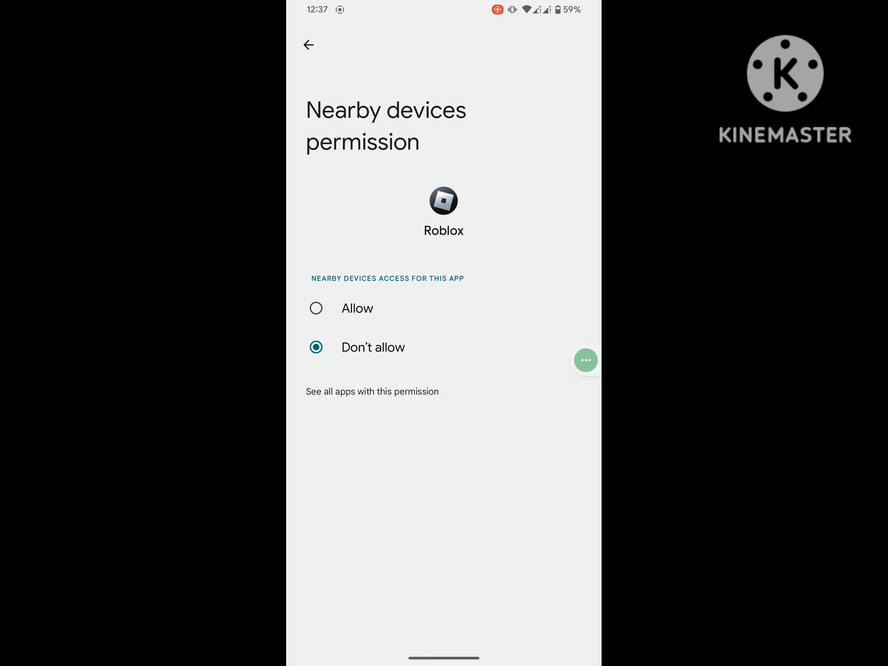
{"action": "left_click", "coordinate": [307, 45]}
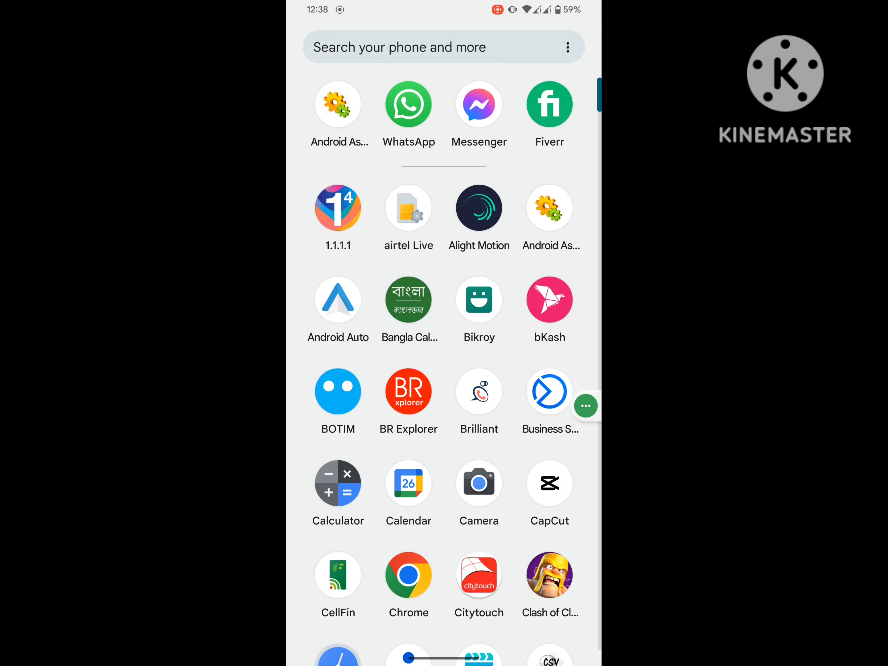
Step: Scroll the app drawer down to reach the Roblox icon
{"action": "scroll", "scroll_direction": "down", "scroll_amount": 3}
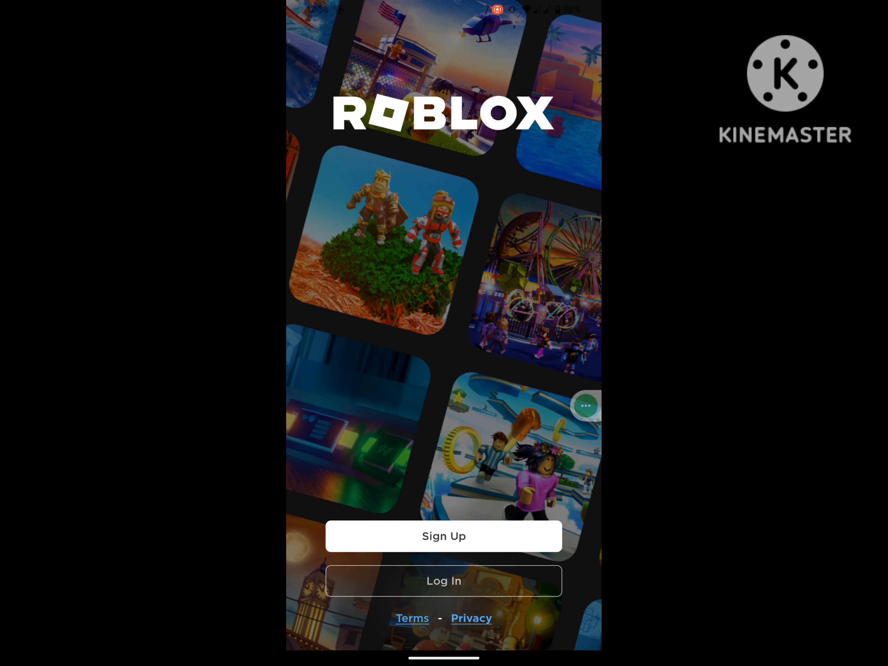
Step: Log in to the Roblox account and open Murder Mystery 2 from the Continue list
{"action": "left_click", "coordinate": [443, 580]}
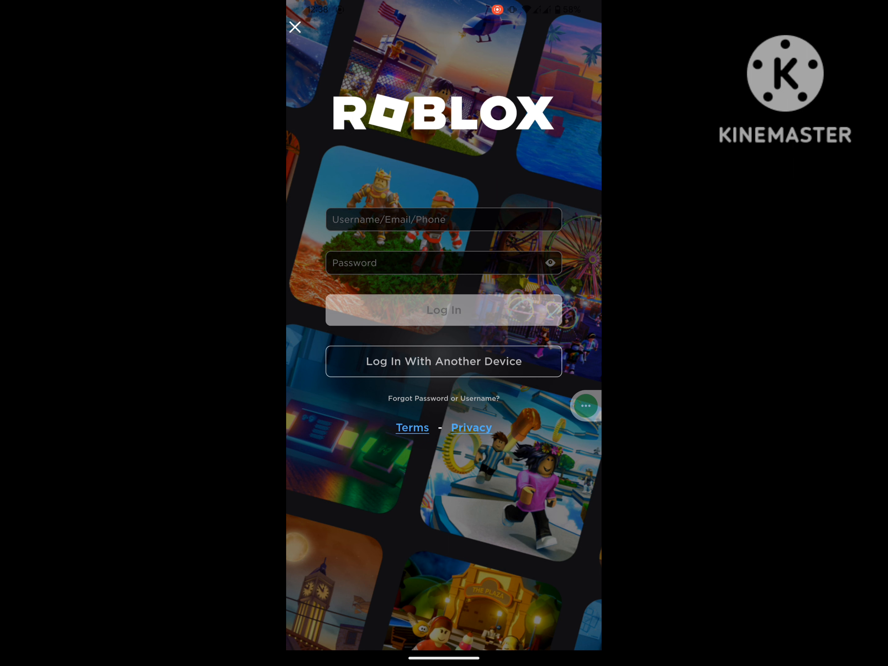
{"action": "left_click", "coordinate": [444, 310]}
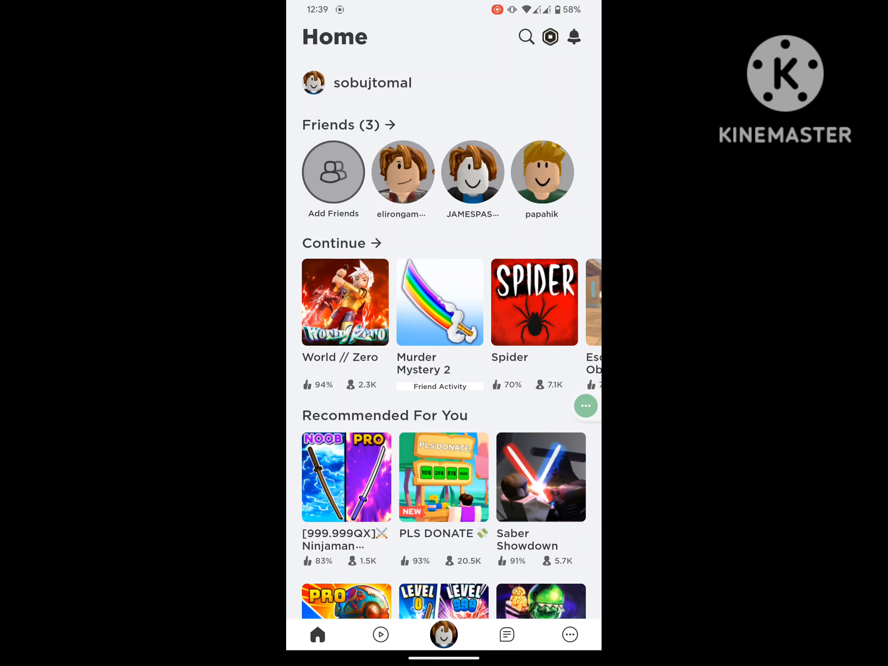
{"action": "left_click", "coordinate": [440, 302]}
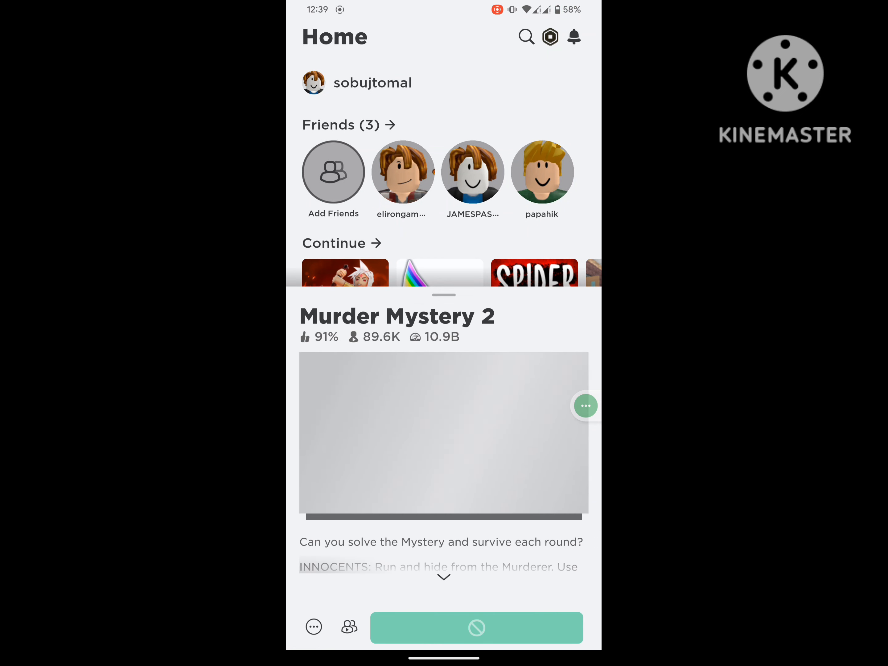